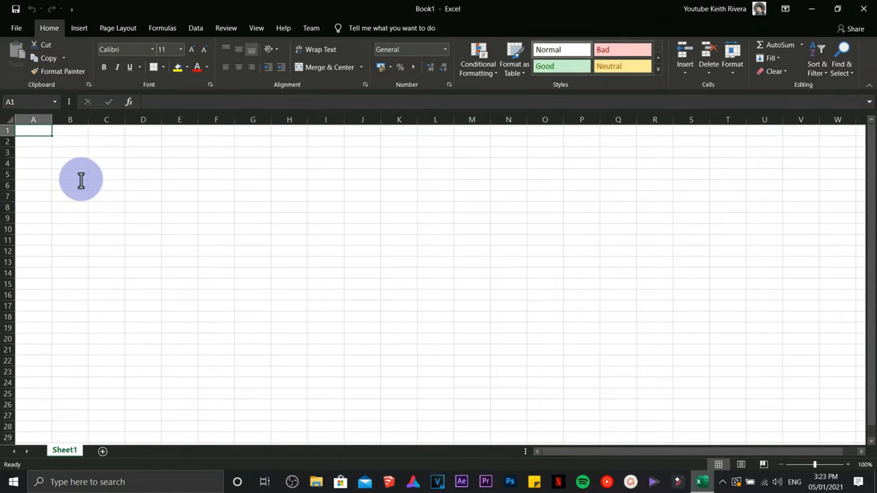
# - Select cell A1 as the spot for the MINIMALIST CALENDAR title
pyautogui.click(107, 130)
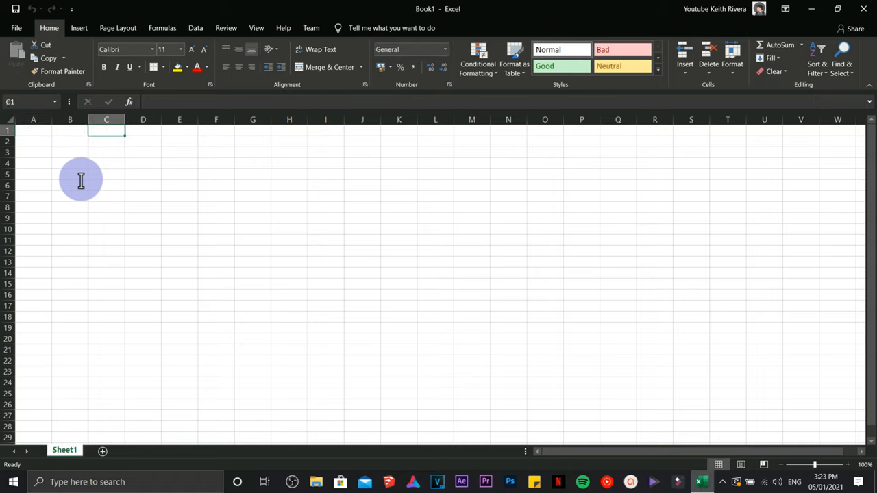
pyautogui.click(362, 129)
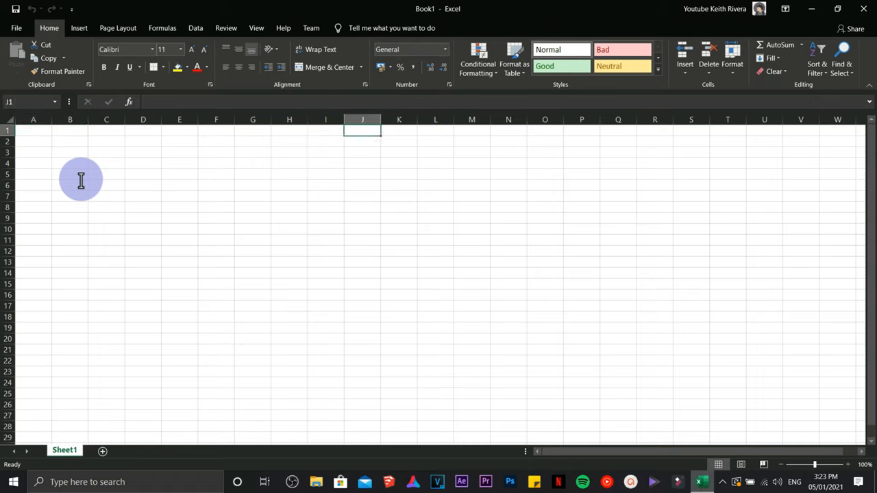
pyautogui.click(435, 130)
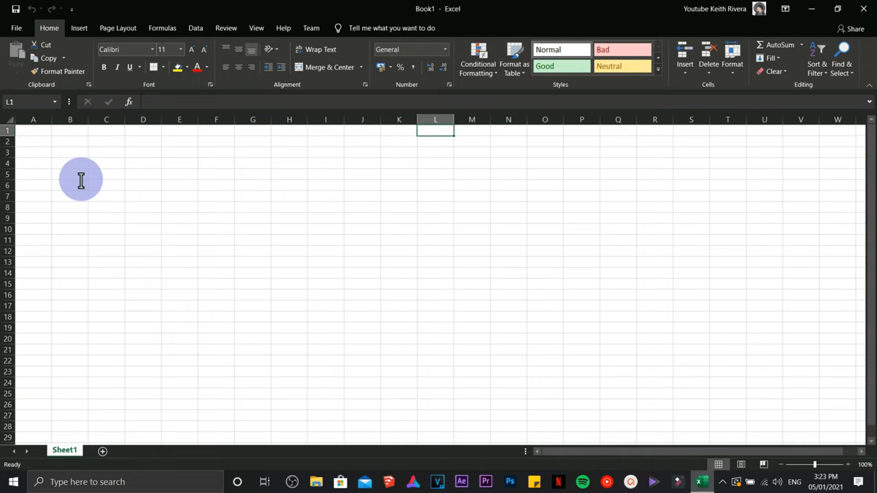
pyautogui.click(33, 141)
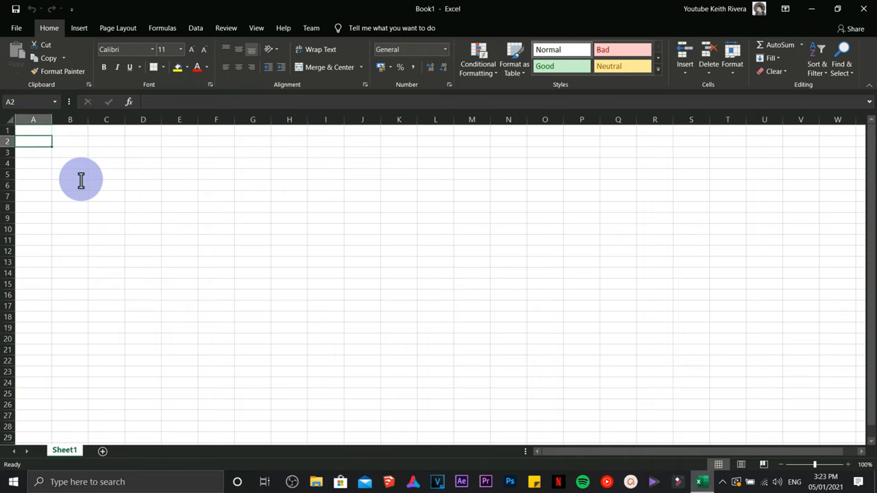
pyautogui.click(33, 240)
pyautogui.write('MINIMALIST CALENDAR')
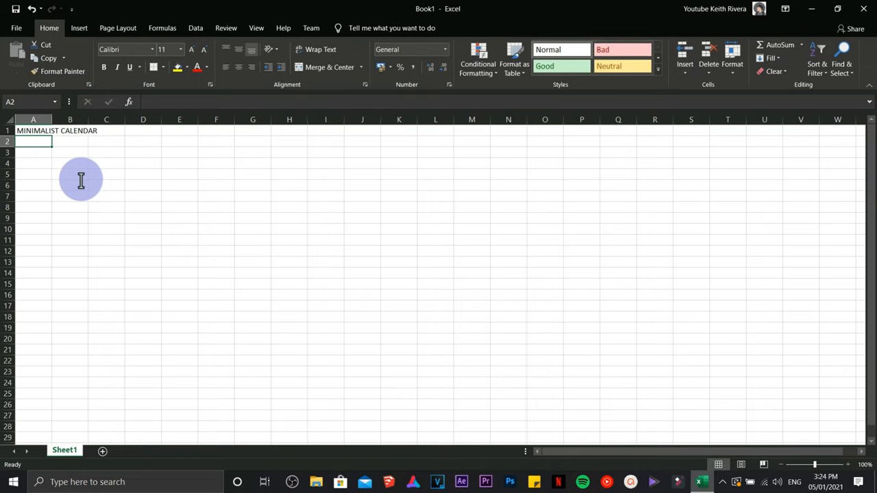
# - Enter 2021 in A2 and month abbreviations through AUG, OCT and NOV across rows 2–4
pyautogui.write('2021')
pyautogui.click(289, 141)
pyautogui.write('AU')
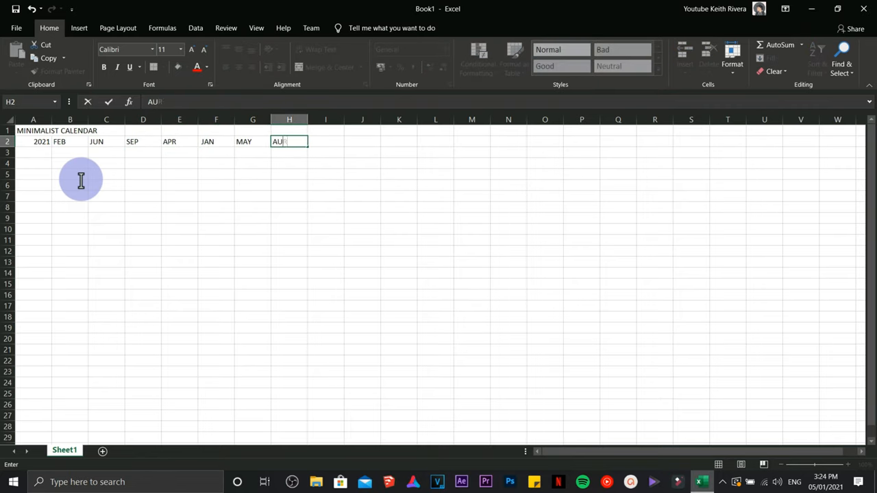
pyautogui.press('enter')
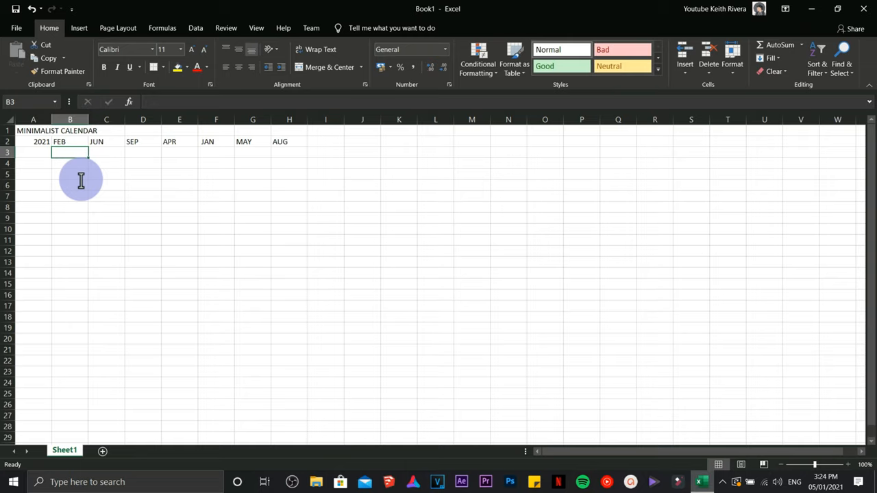
pyautogui.click(180, 153)
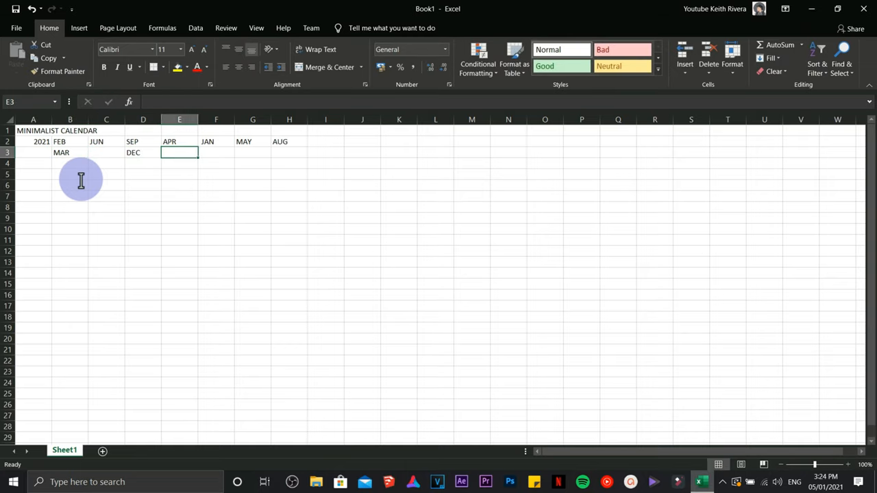
pyautogui.write('OCT')
pyautogui.click(70, 164)
pyautogui.write('NOV')
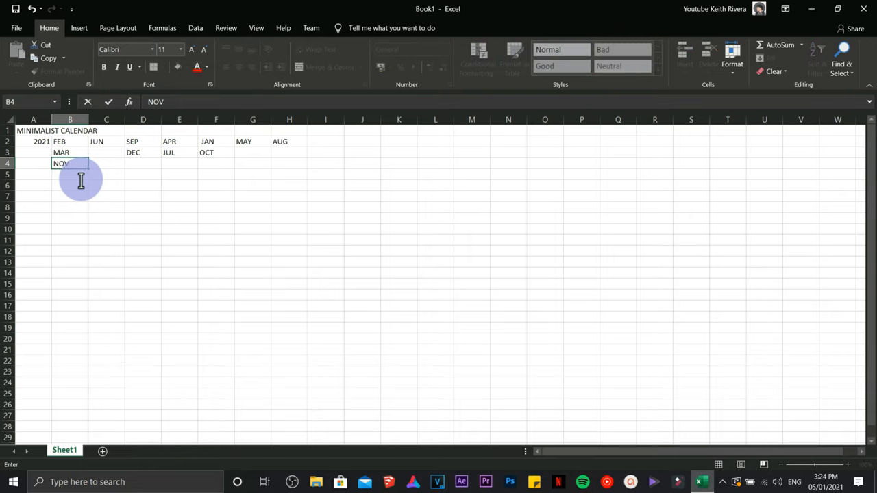
pyautogui.press('Return')
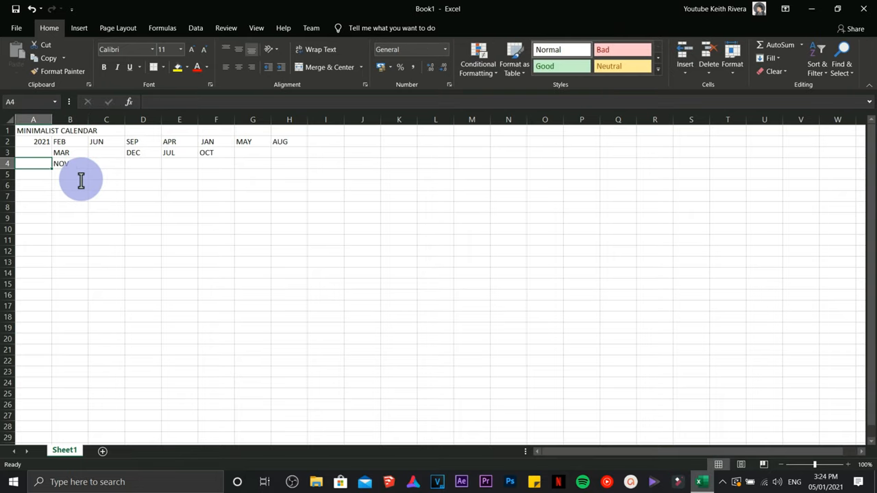
pyautogui.click(33, 141)
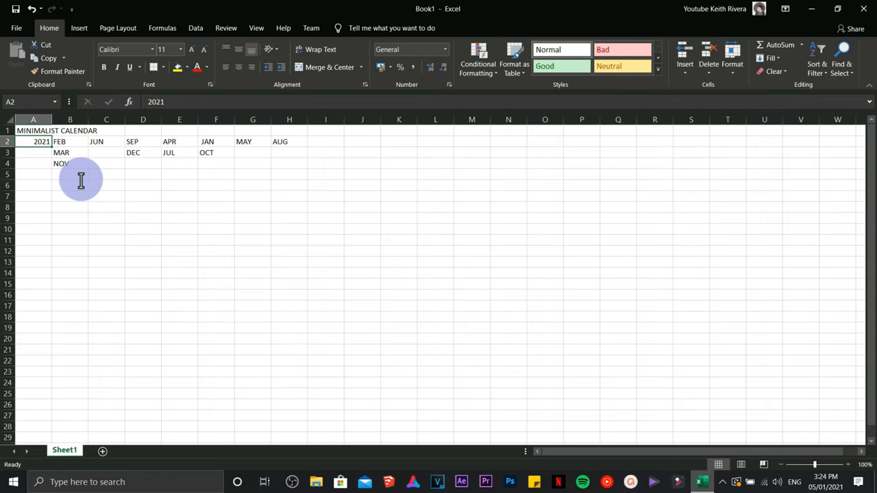
# - Merge and center the title across A1:H1 and 2021 across A2:A4, middle-aligned
pyautogui.moveTo(32, 130); pyautogui.dragTo(142, 130)
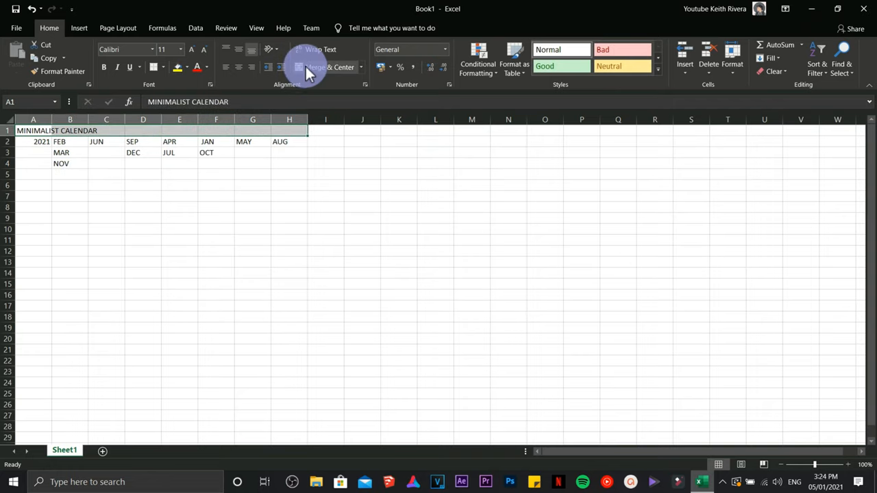
pyautogui.moveTo(318, 67)
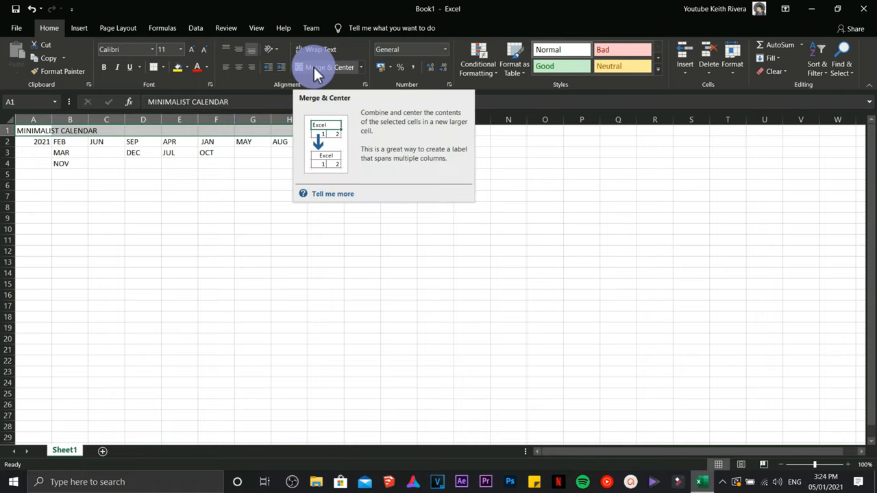
pyautogui.click(329, 66)
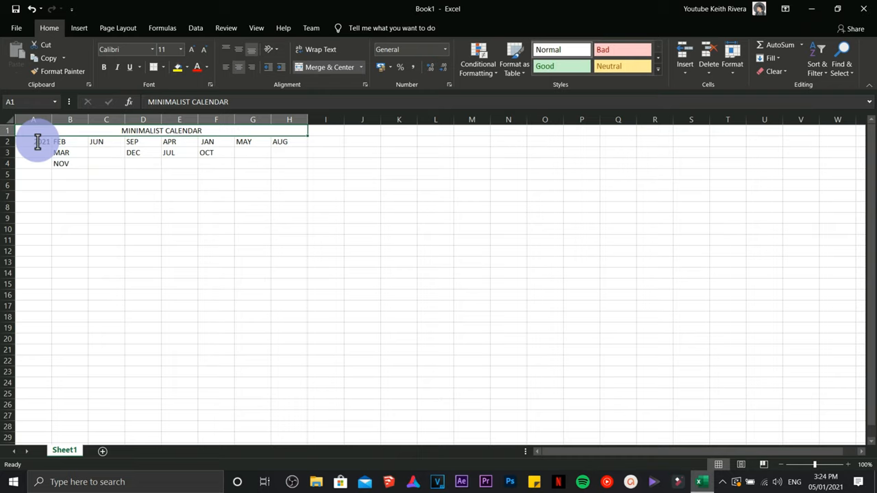
pyautogui.click(33, 141)
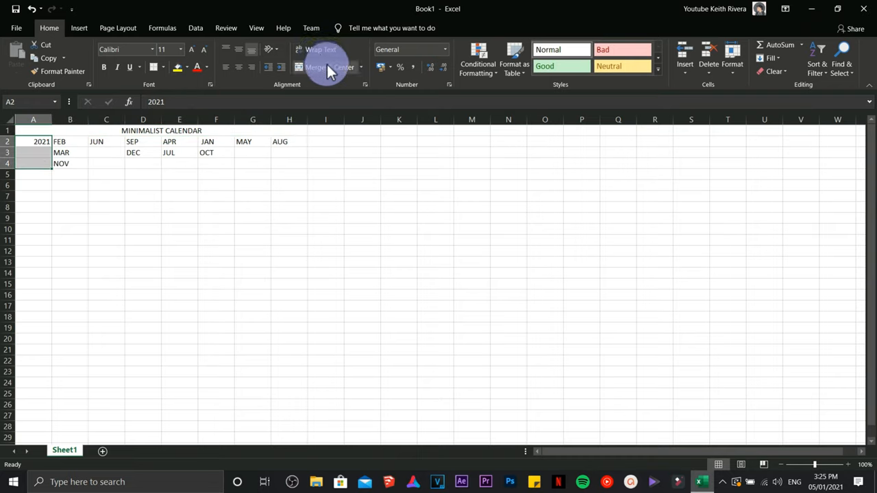
pyautogui.click(238, 53)
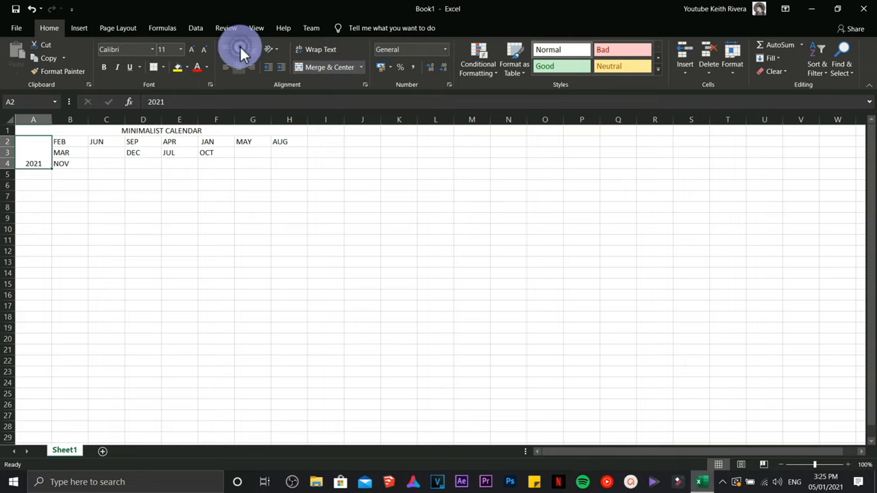
pyautogui.click(326, 207)
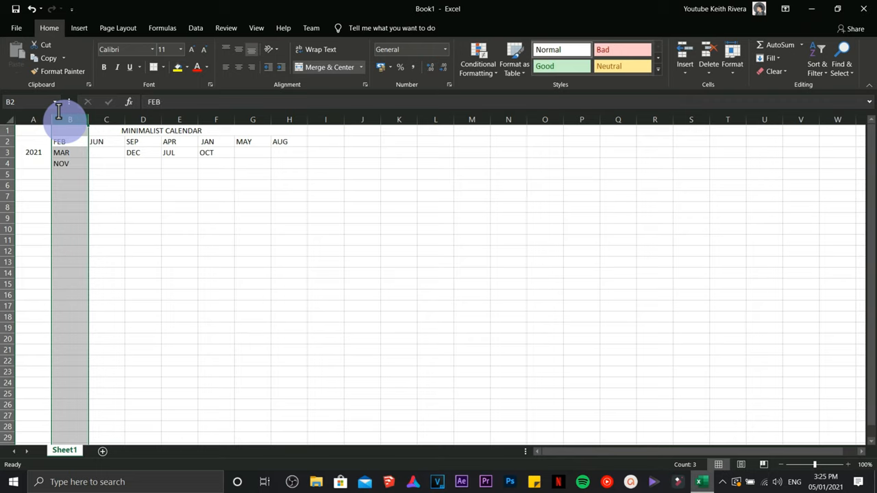
# - Insert blank columns before the months, merge 2021 across A2:E4, and select the title to widen it to L
pyautogui.rightClick(69, 119)
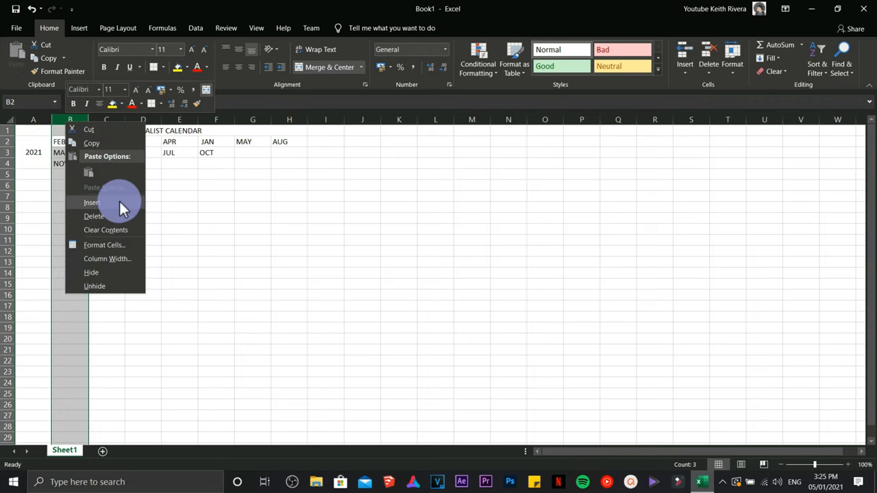
pyautogui.rightClick(107, 119)
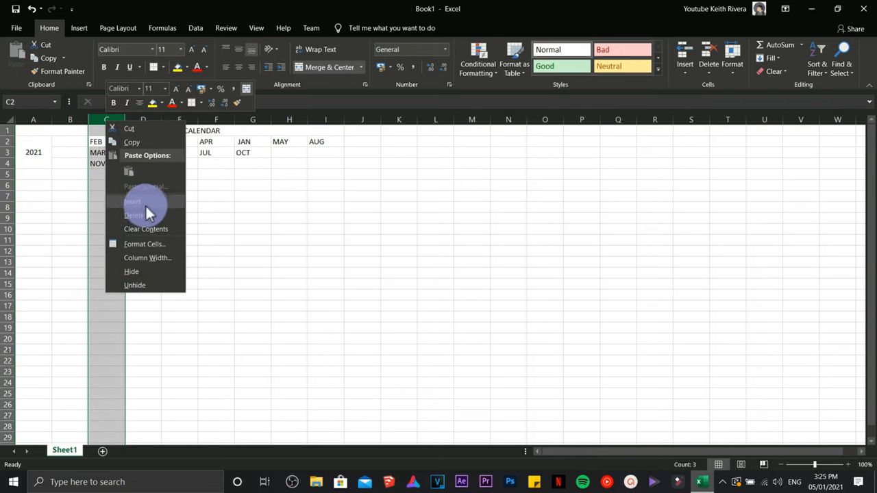
pyautogui.click(132, 200)
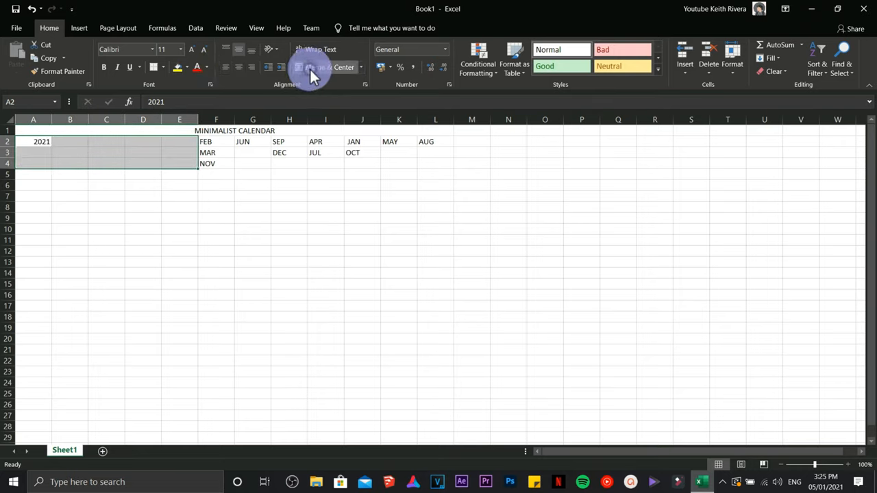
pyautogui.click(329, 65)
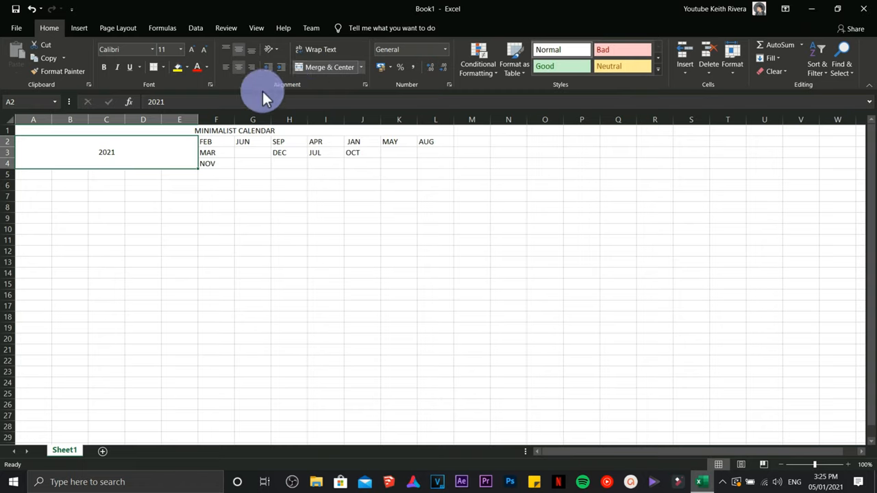
pyautogui.click(33, 130)
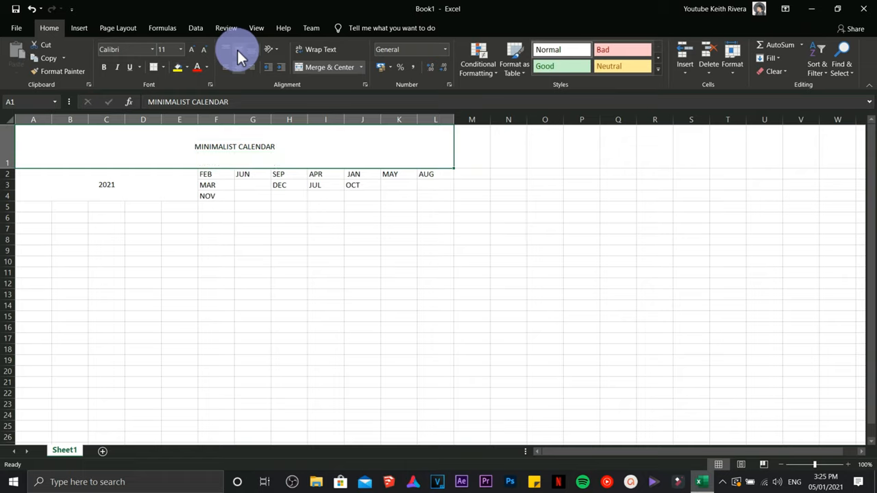
# - Set the whole sheet to Century Gothic and center the month names in F2:L3
pyautogui.click(253, 218)
pyautogui.write('Centaur')
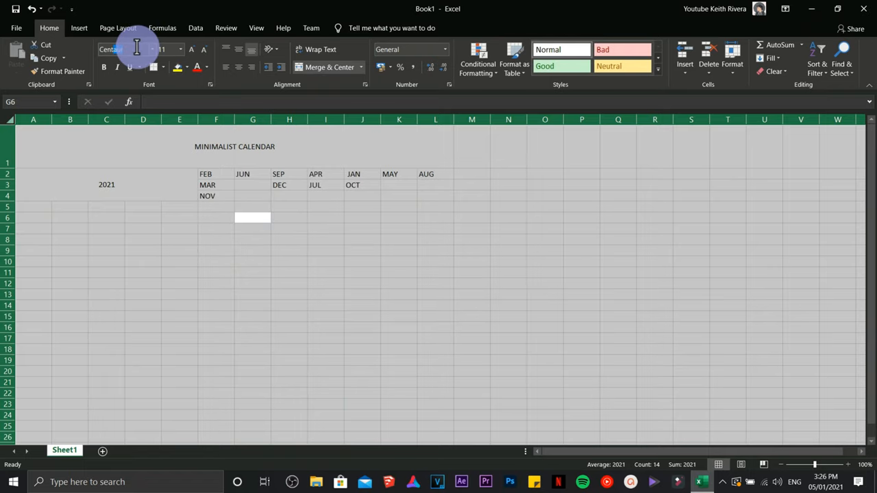
pyautogui.click(326, 216)
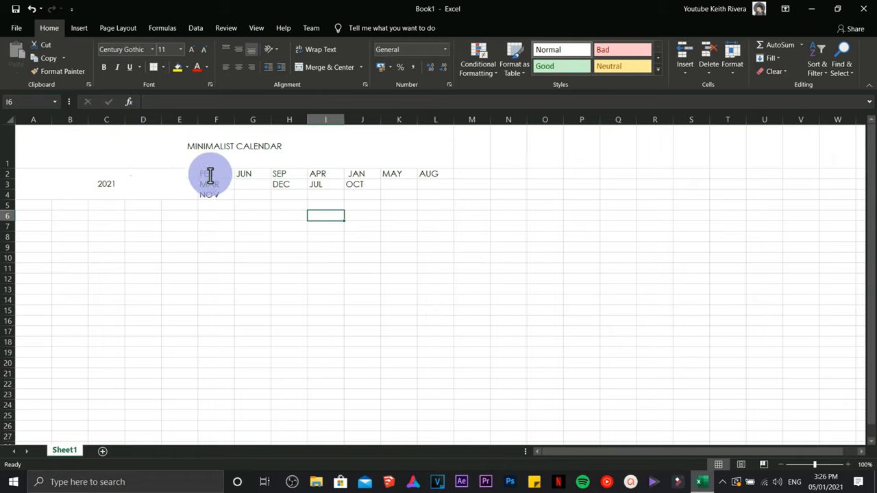
pyautogui.moveTo(216, 173); pyautogui.dragTo(435, 183)
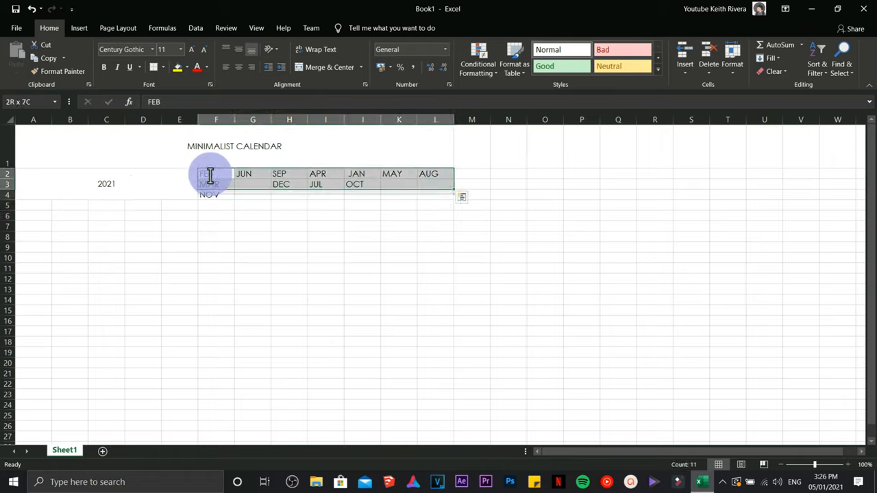
pyautogui.click(287, 236)
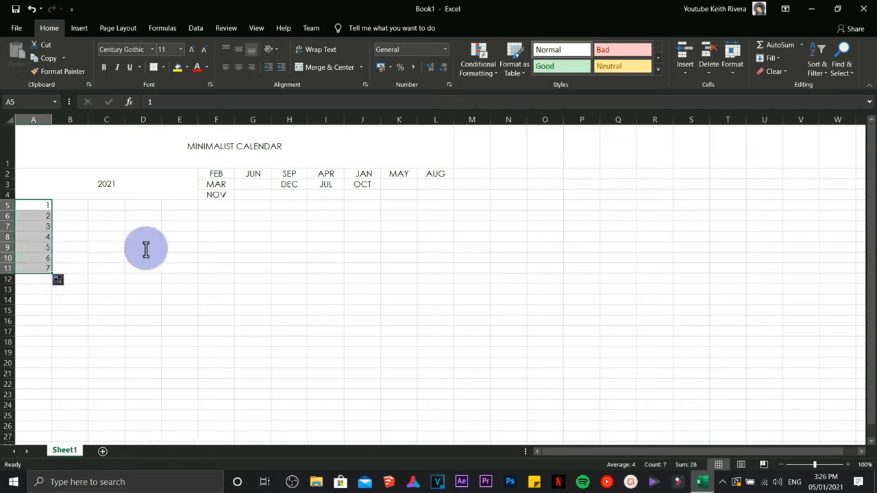
# - Continue the date numbers into column B for the next week of the grid
pyautogui.click(69, 206)
pyautogui.write('15')
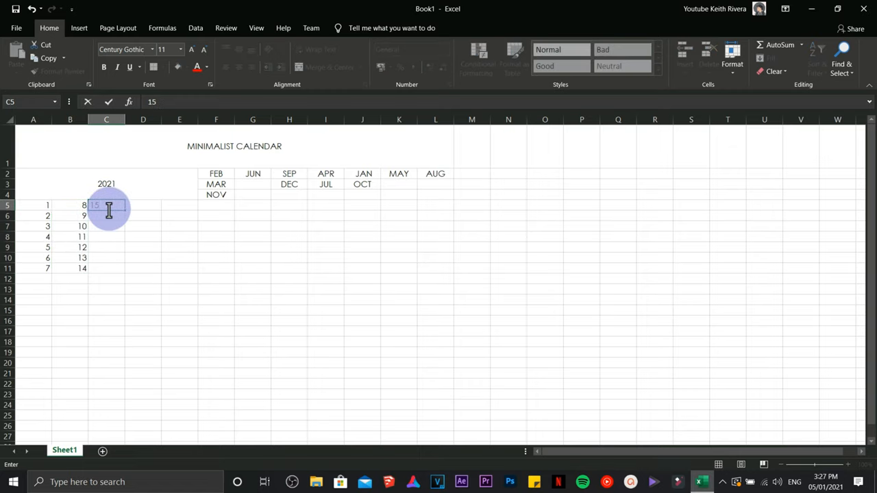
pyautogui.press('Return')
pyautogui.write('Mon')
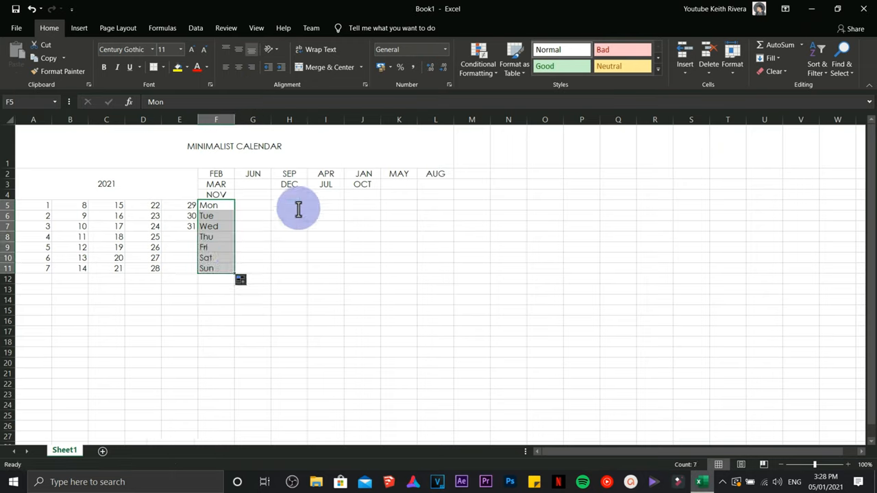
# - Fill the Mon–Sun list from F5:F11 rightward so columns G to L get rotated weekday sequences
pyautogui.click(253, 205)
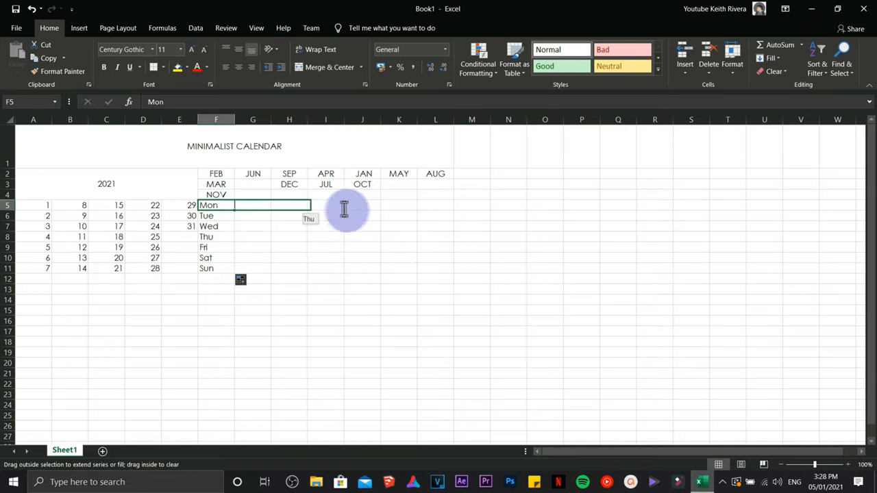
pyautogui.moveTo(234, 206); pyautogui.dragTo(450, 205)
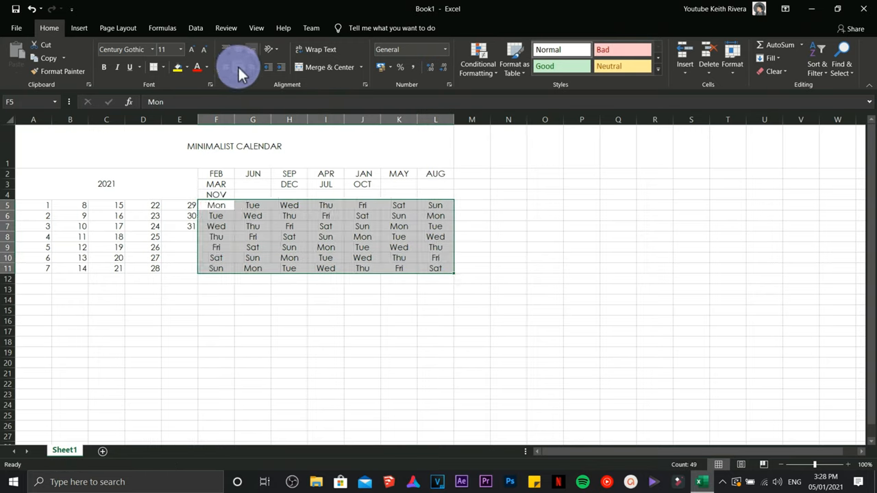
pyautogui.click(252, 288)
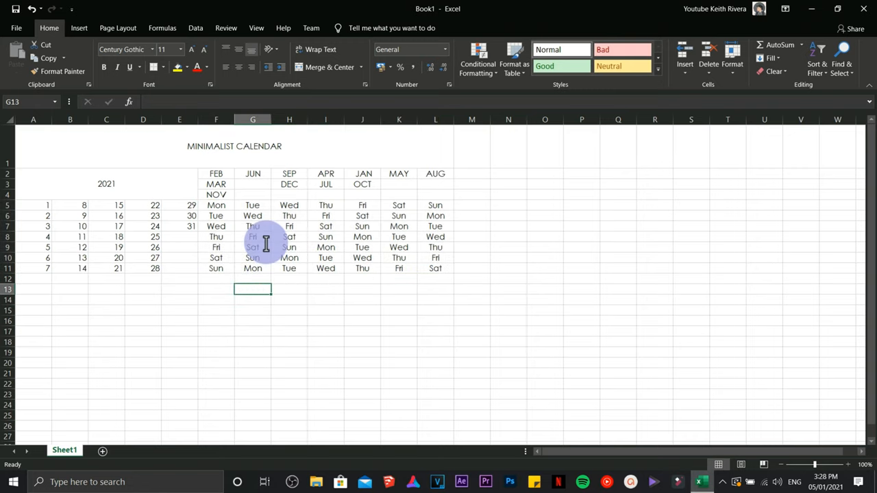
# - Apply bold to the title and the year 2021, then clear the selection
pyautogui.moveTo(216, 206); pyautogui.dragTo(436, 267)
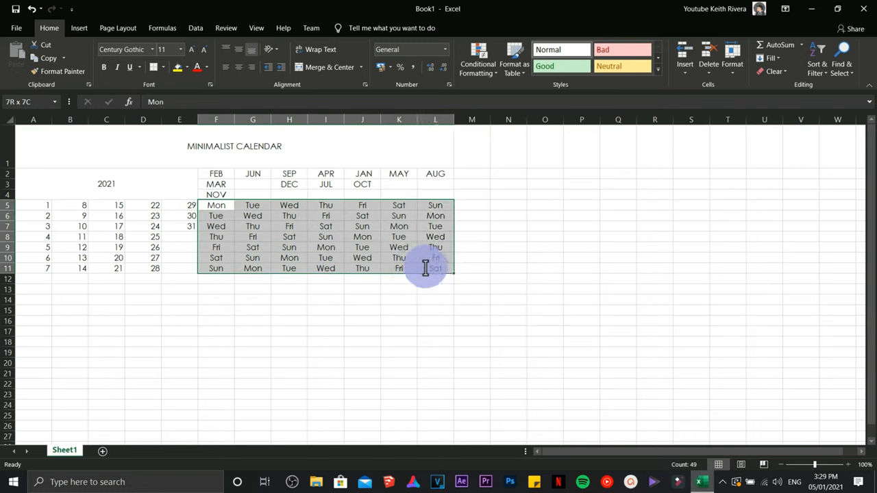
pyautogui.click(436, 309)
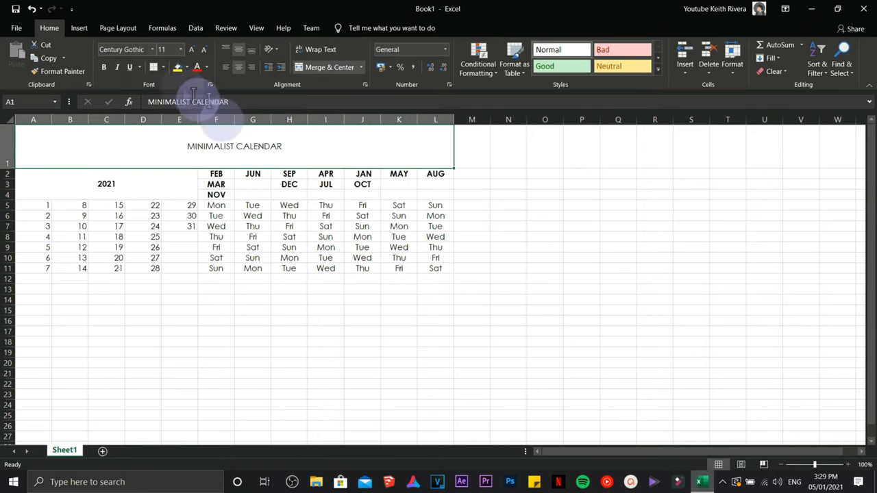
pyautogui.click(326, 253)
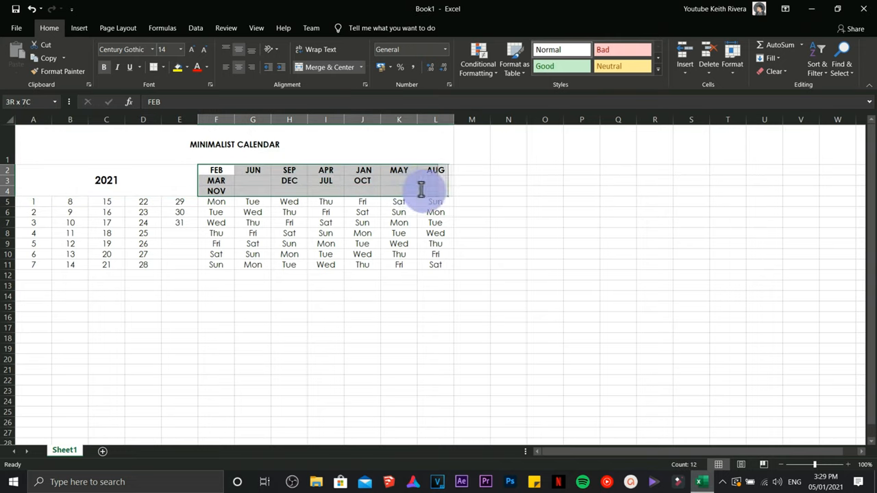
pyautogui.click(362, 265)
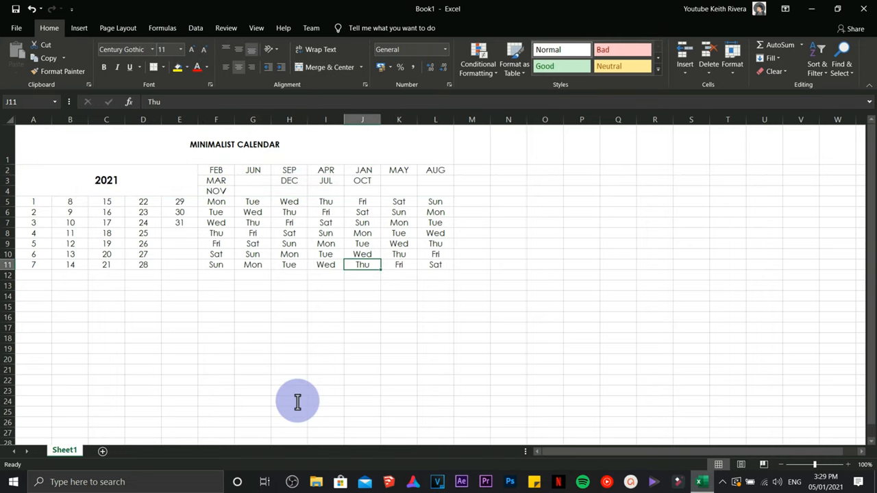
pyautogui.click(287, 359)
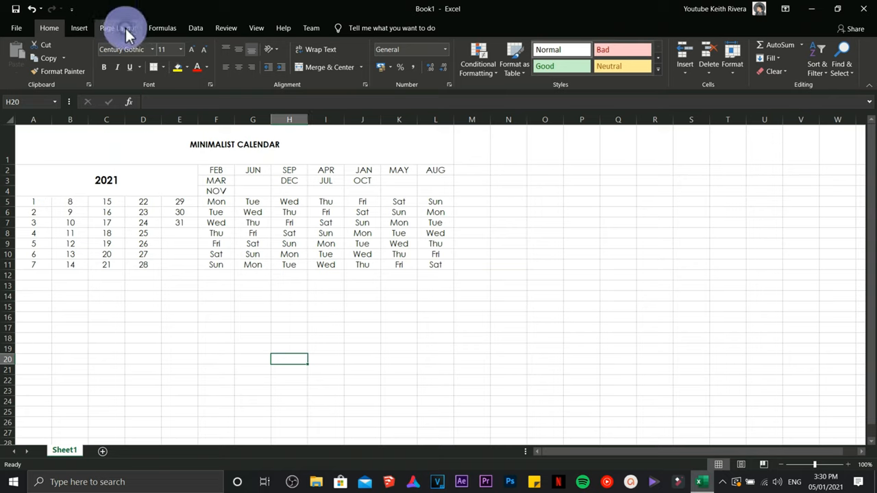
# - In Page Setup choose Landscape orientation and Fit to 1 page wide by 1 tall
pyautogui.click(118, 27)
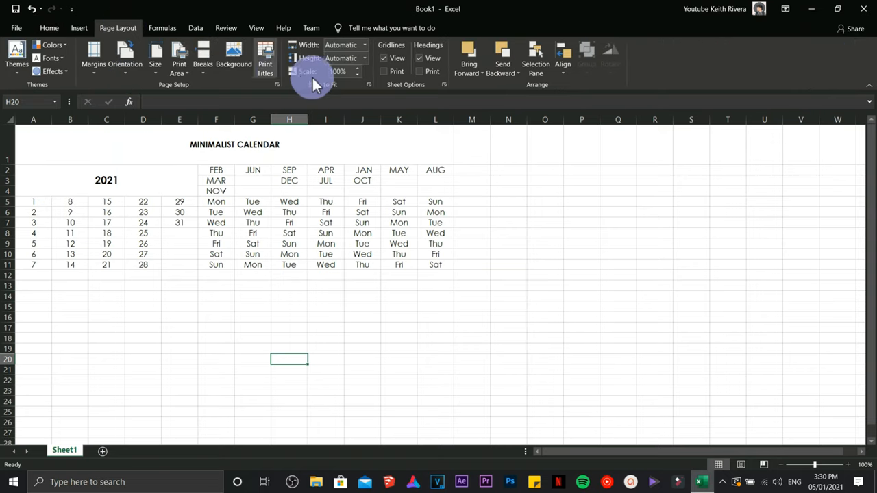
pyautogui.moveTo(373, 94)
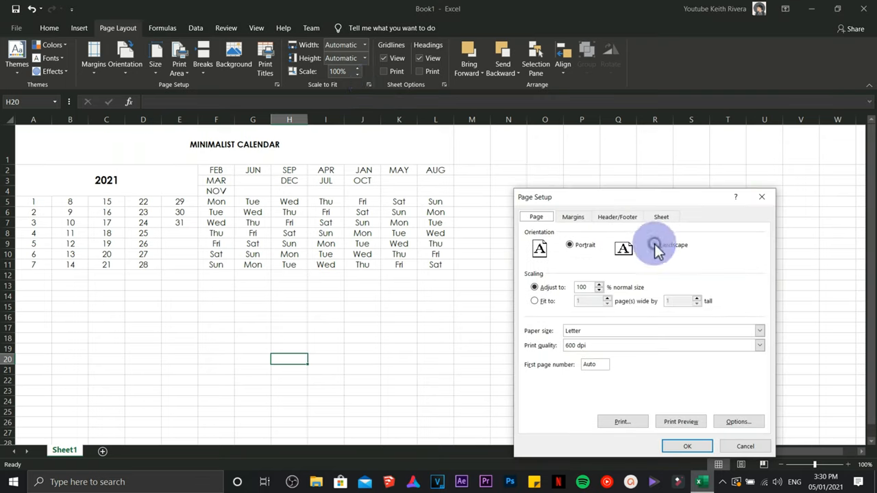
pyautogui.click(652, 244)
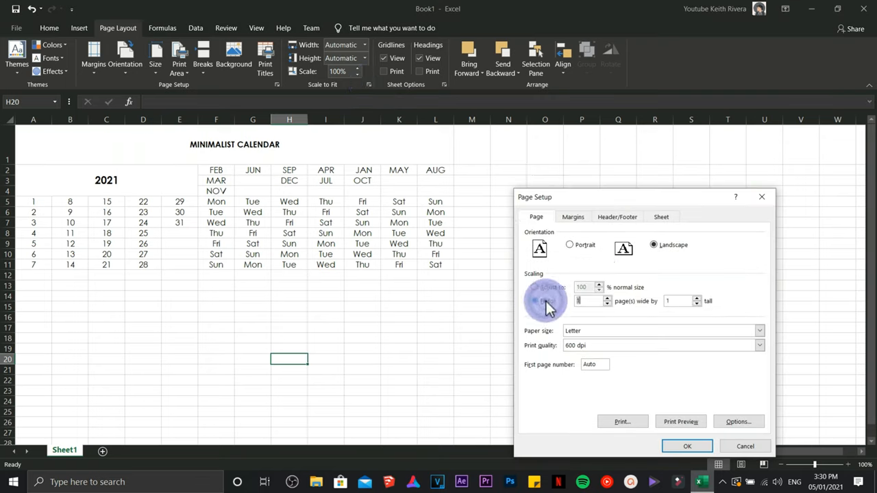
pyautogui.click(687, 446)
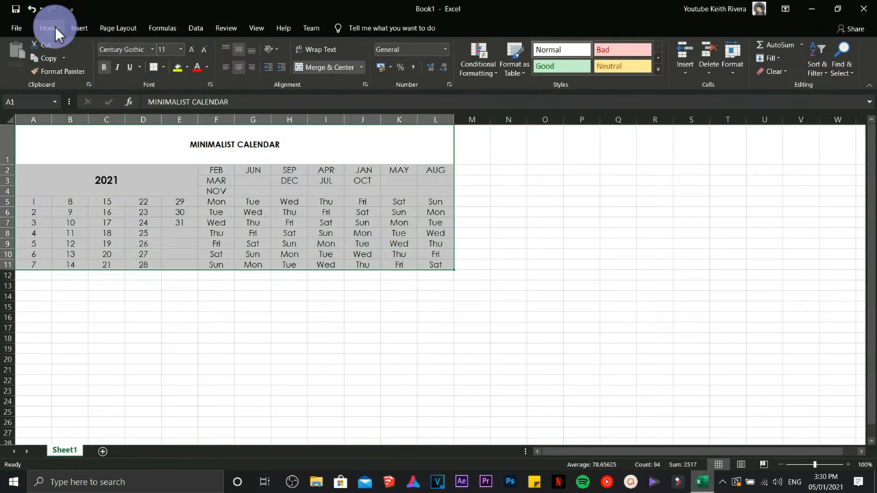
# - Apply All Borders to A1:L11, enlarge rows and columns, and increase the title font size
pyautogui.click(153, 66)
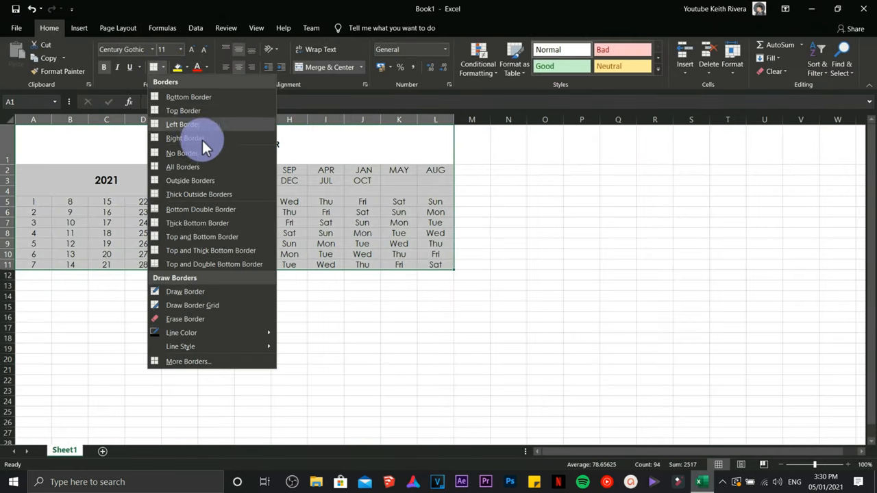
pyautogui.click(182, 167)
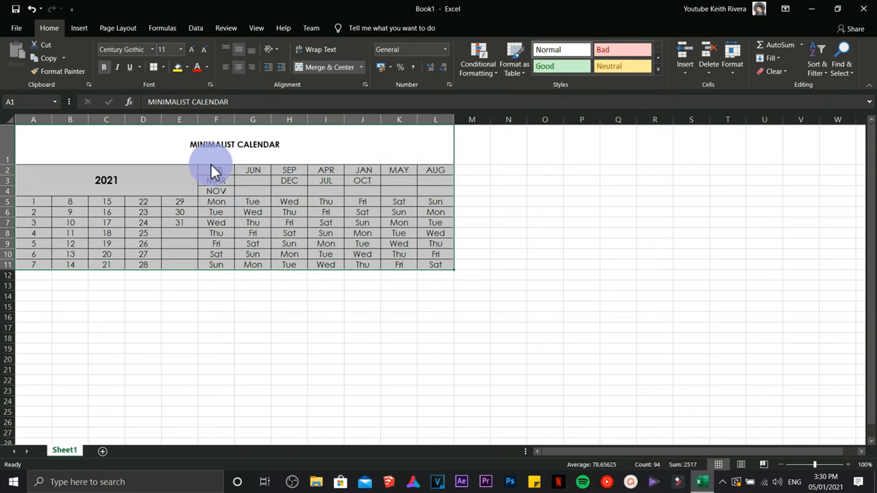
pyautogui.click(69, 296)
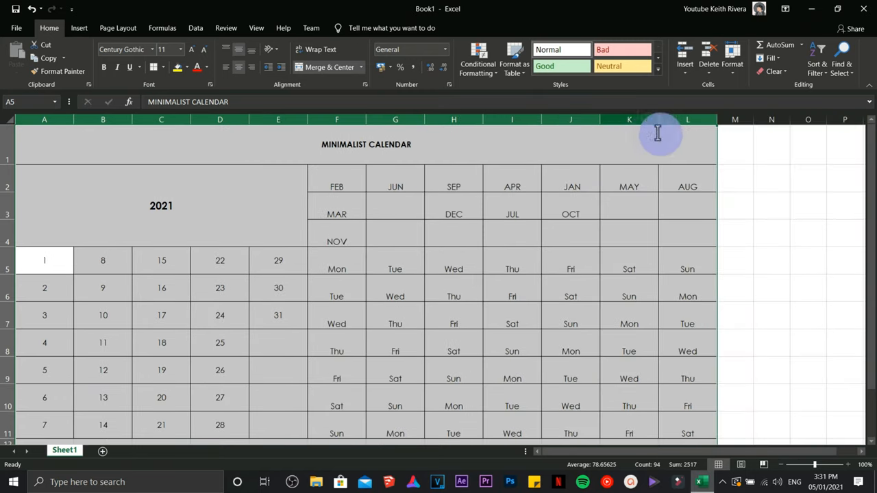
pyautogui.click(772, 233)
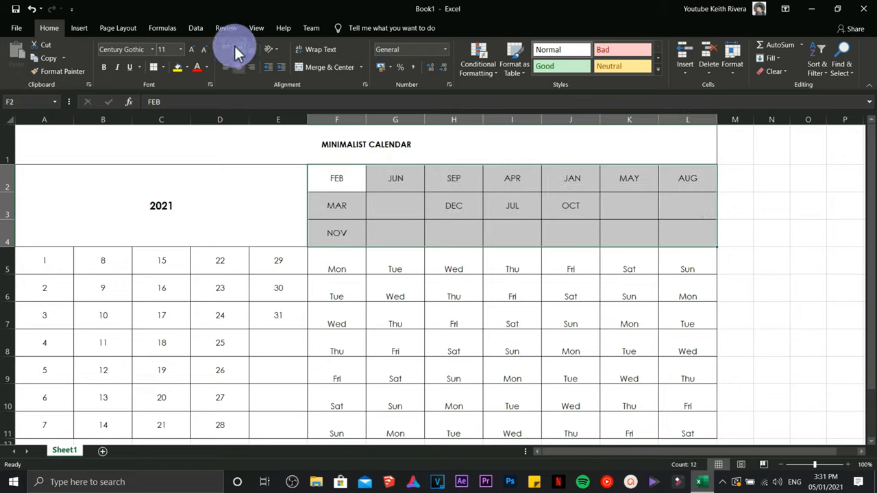
pyautogui.click(366, 144)
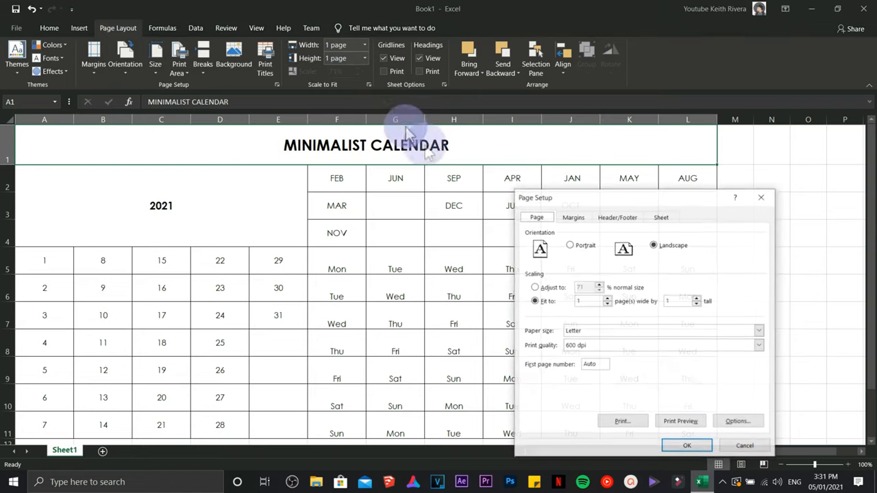
# - Check in Print Preview that the calendar fits on one page
pyautogui.click(680, 420)
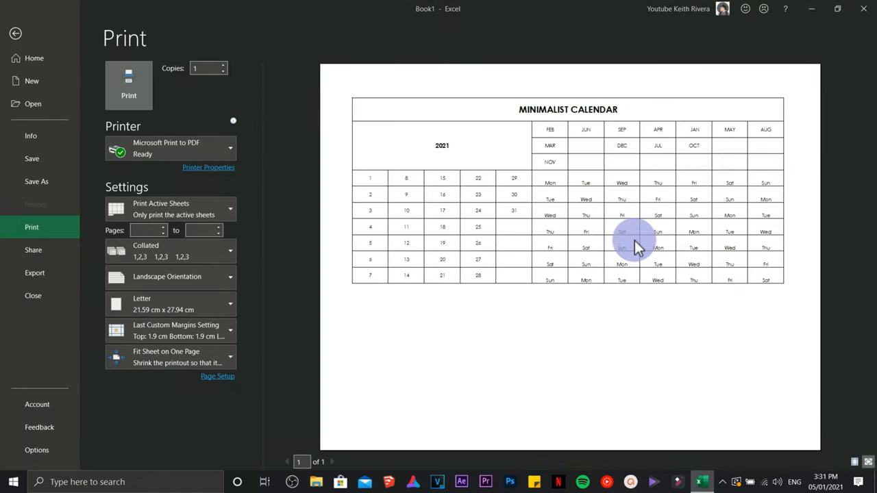
pyautogui.click(15, 33)
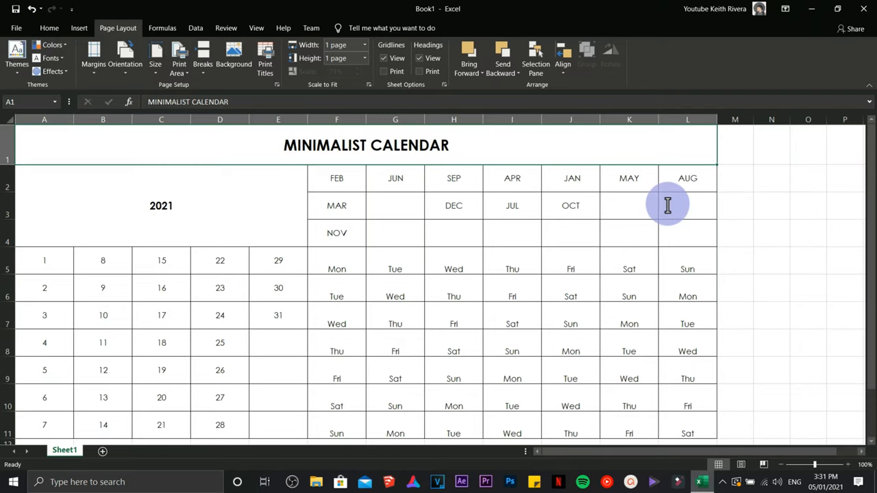
pyautogui.scroll(-3)
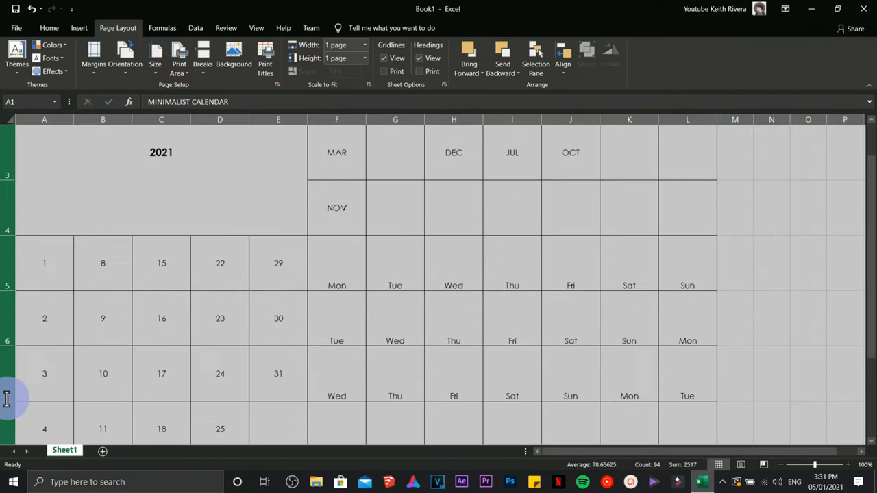
# - Set the 2021 year cell to font size 72 and make the month names bold
pyautogui.click(213, 179)
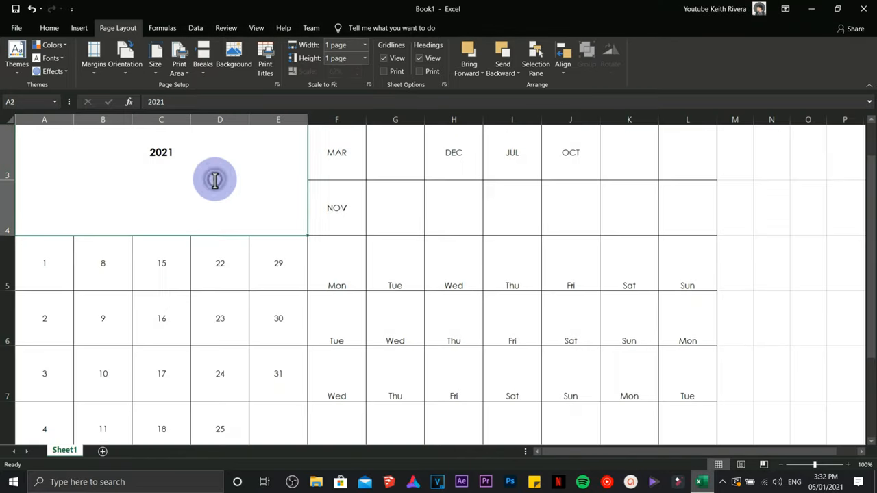
pyautogui.click(49, 28)
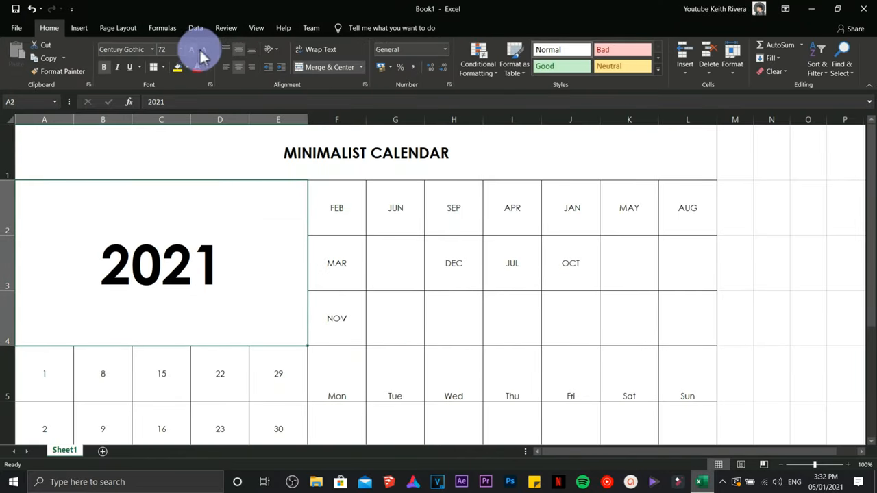
pyautogui.click(337, 209)
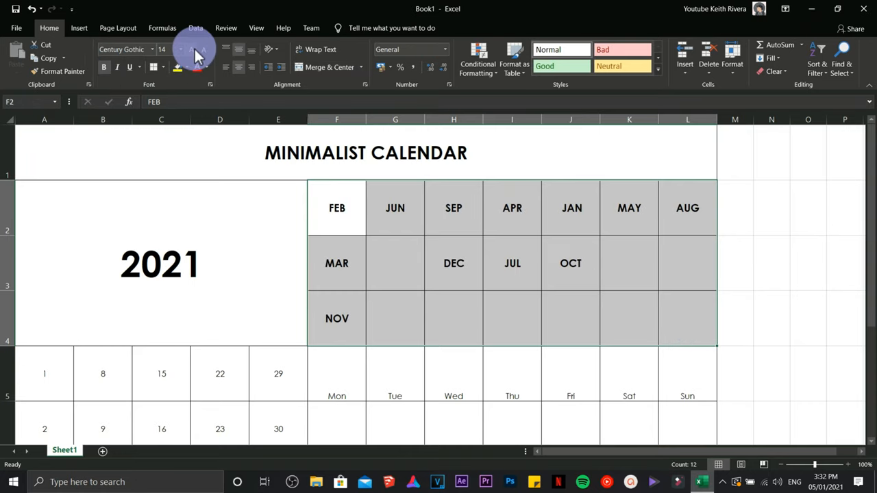
pyautogui.click(118, 27)
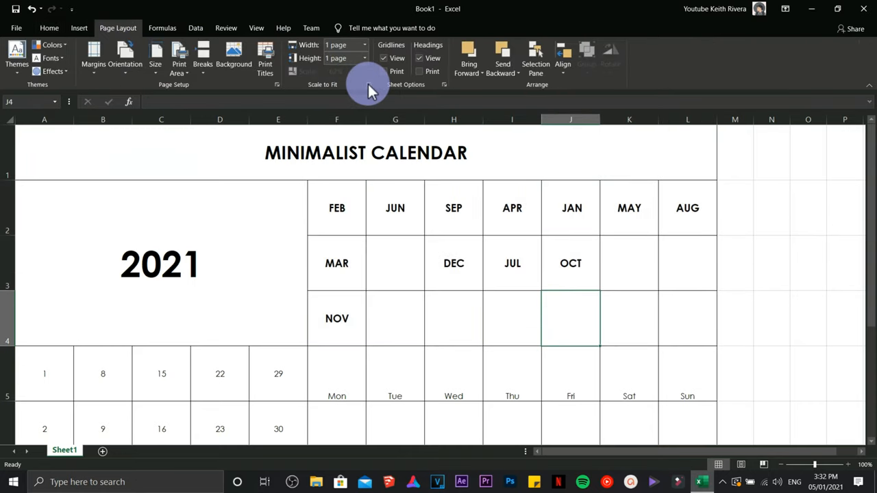
pyautogui.press('ctrl+p')
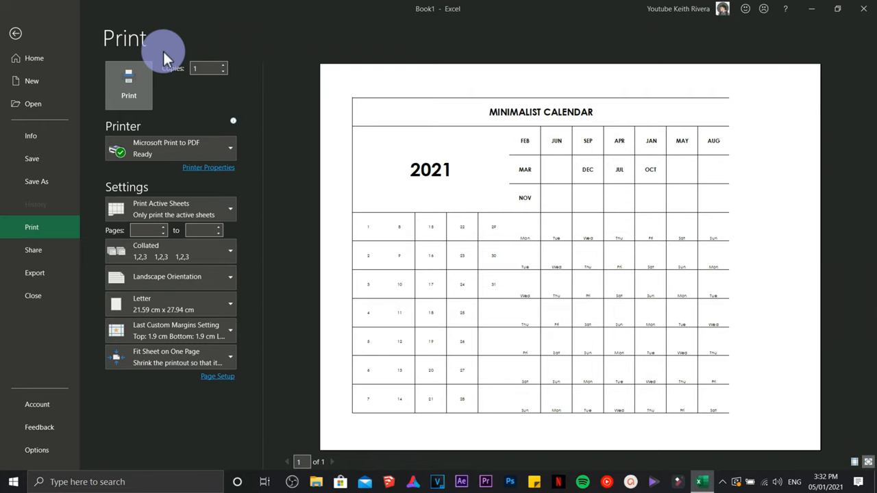
pyautogui.click(16, 33)
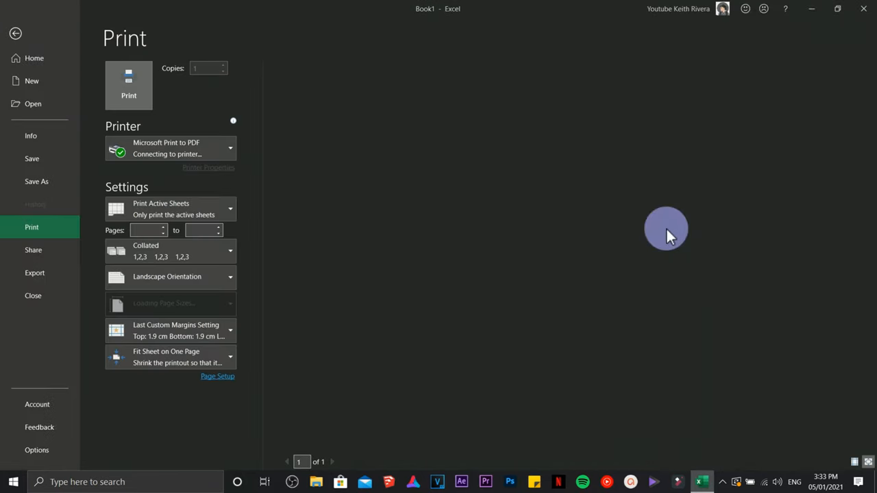
pyautogui.click(15, 33)
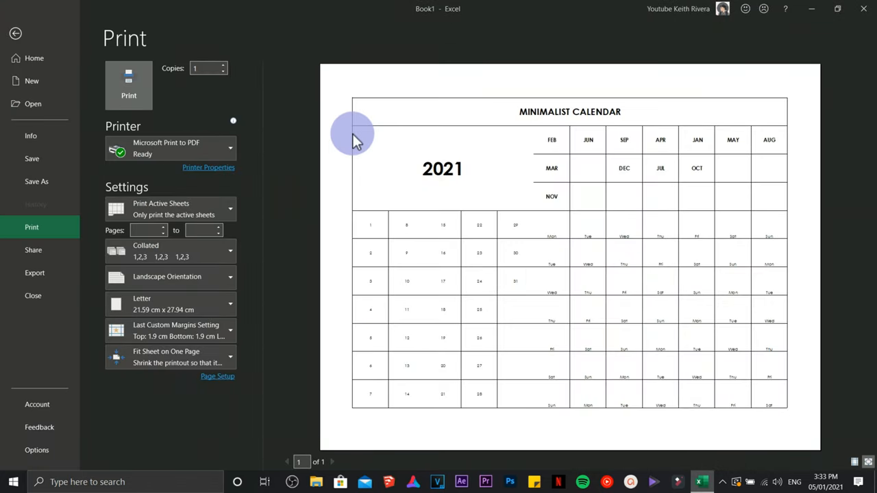
pyautogui.click(15, 33)
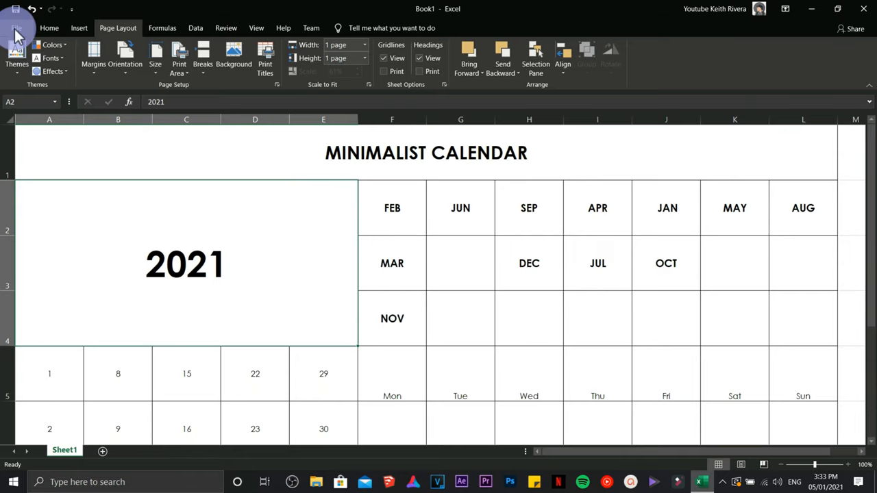
# - Save the workbook as 'Minimalist Calendar' in .xlsx format
pyautogui.click(16, 16)
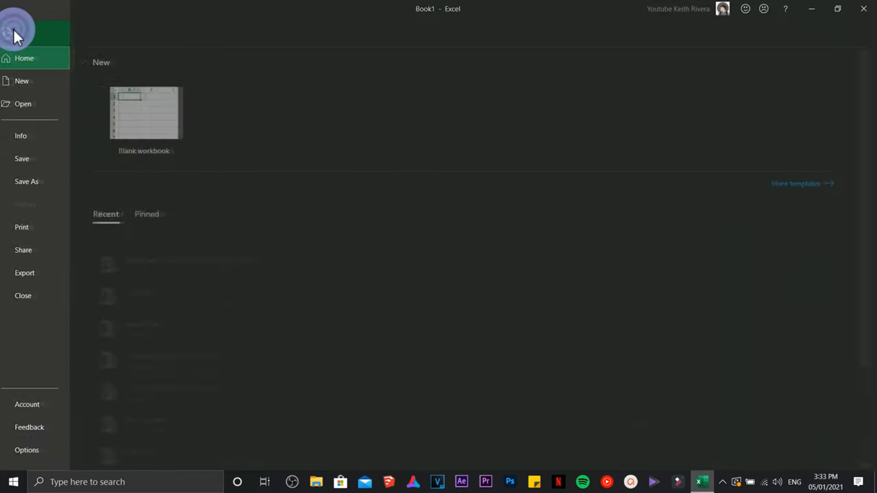
pyautogui.click(26, 181)
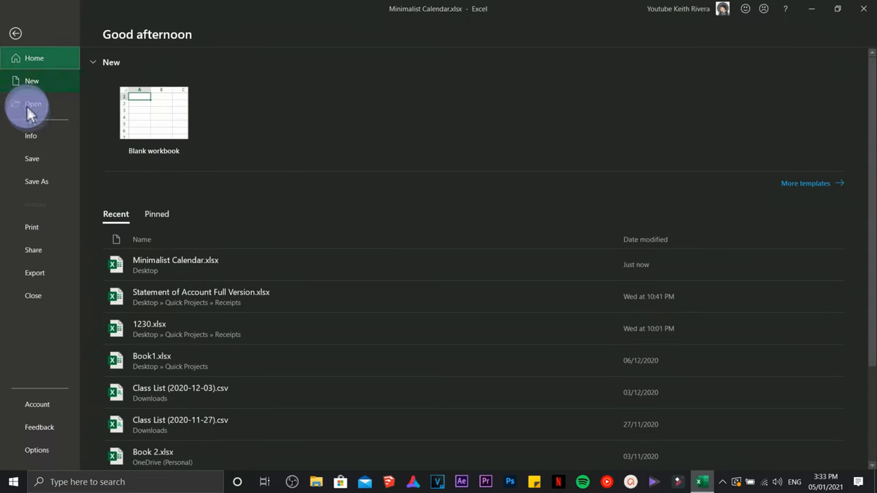
# - Export a copy as 'Minimalist Calendar' PDF and bring up the gray calendar workbook
pyautogui.click(36, 181)
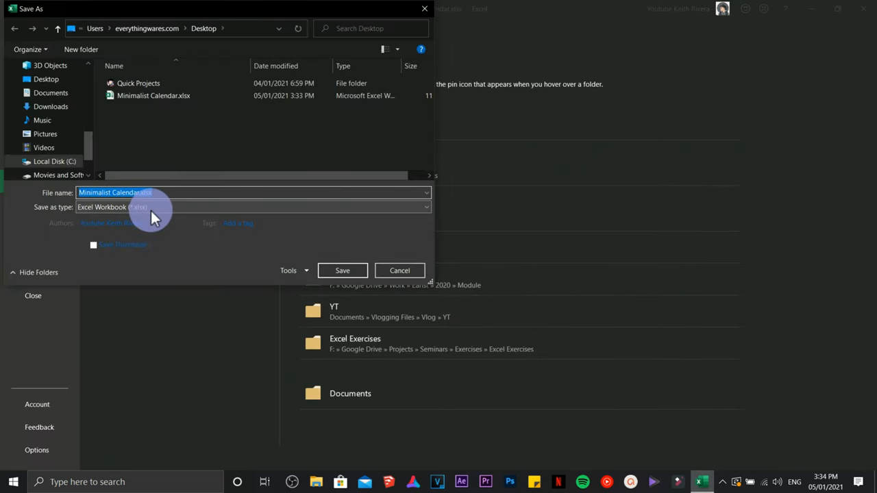
pyautogui.click(253, 207)
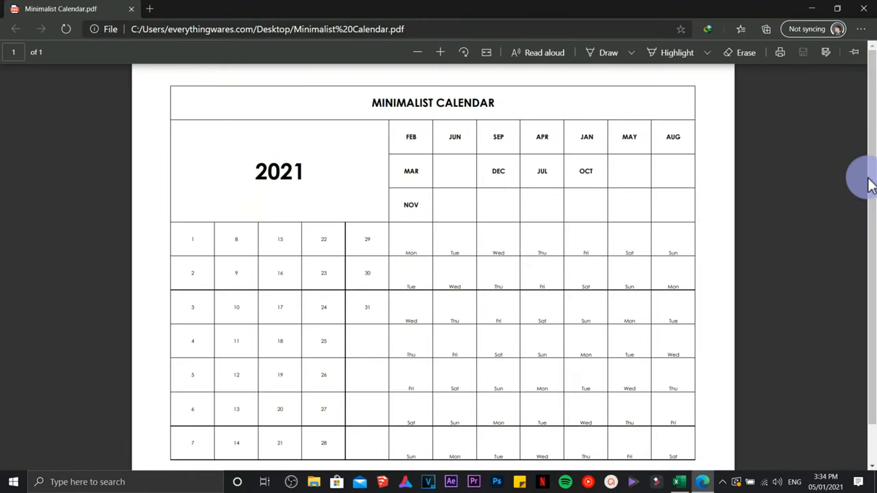
pyautogui.scroll(-3)
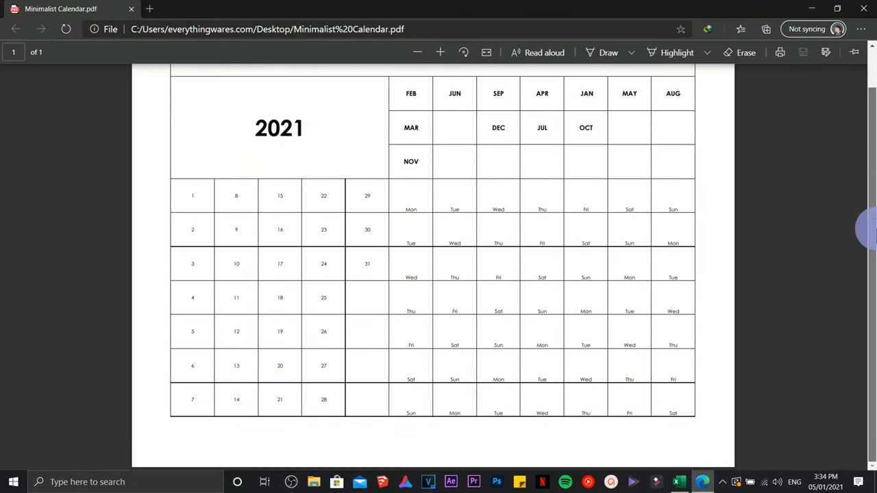
pyautogui.scroll(3)
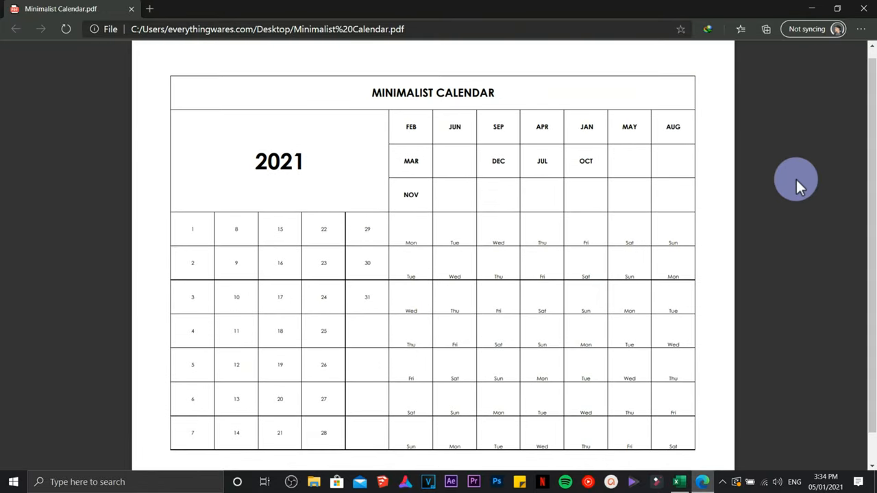
pyautogui.click(696, 483)
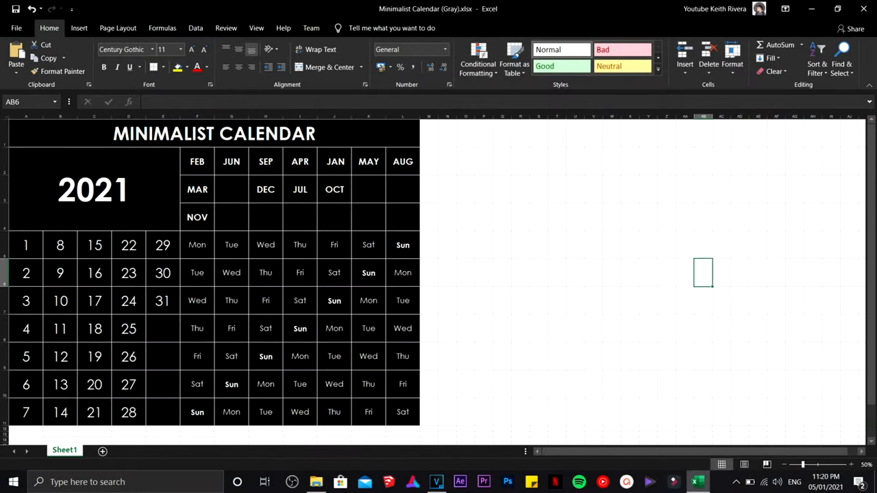